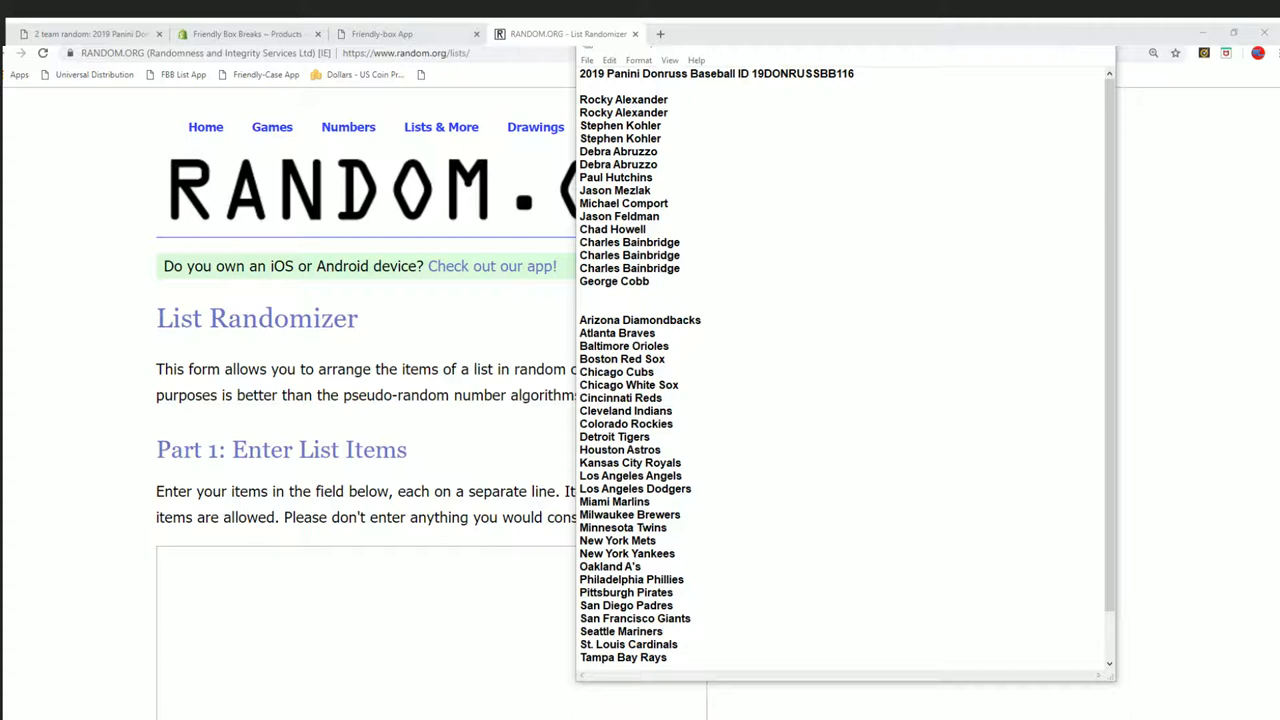
mouse_move(414, 114)
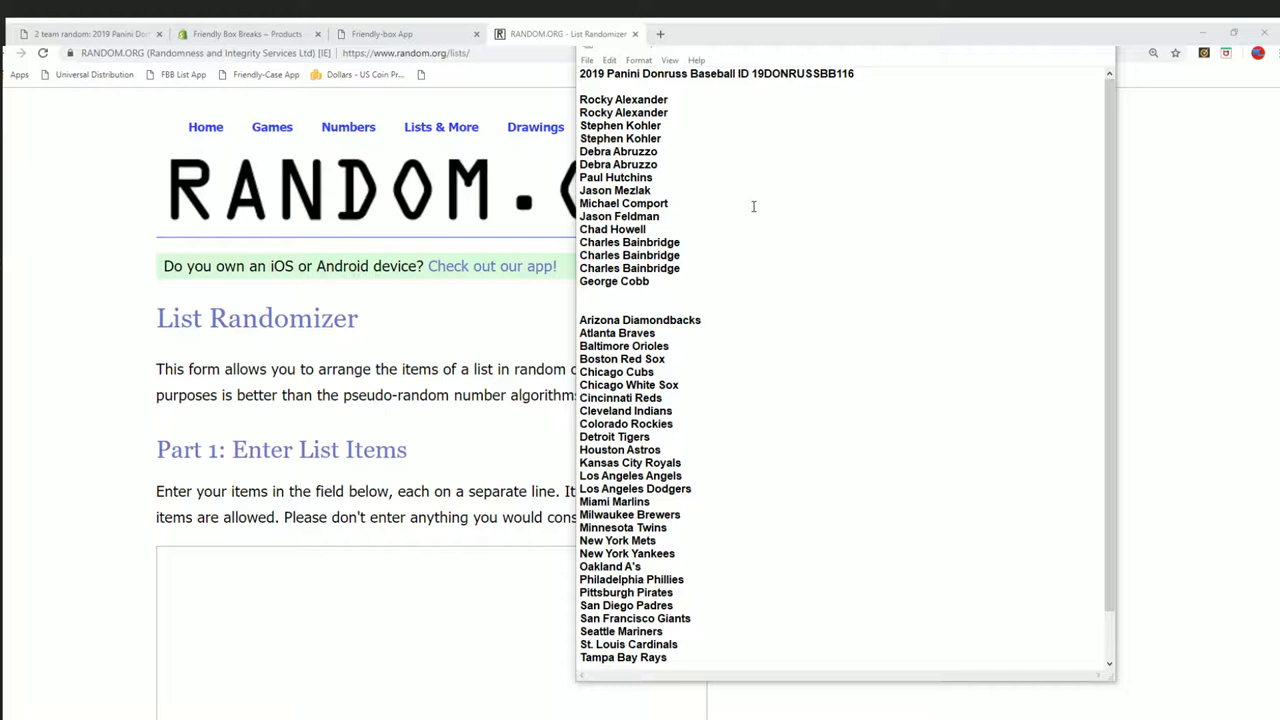
- Copy the participant names from Notepad and paste them into the RANDOM.ORG list entry field
drag(648, 176, 648, 280)
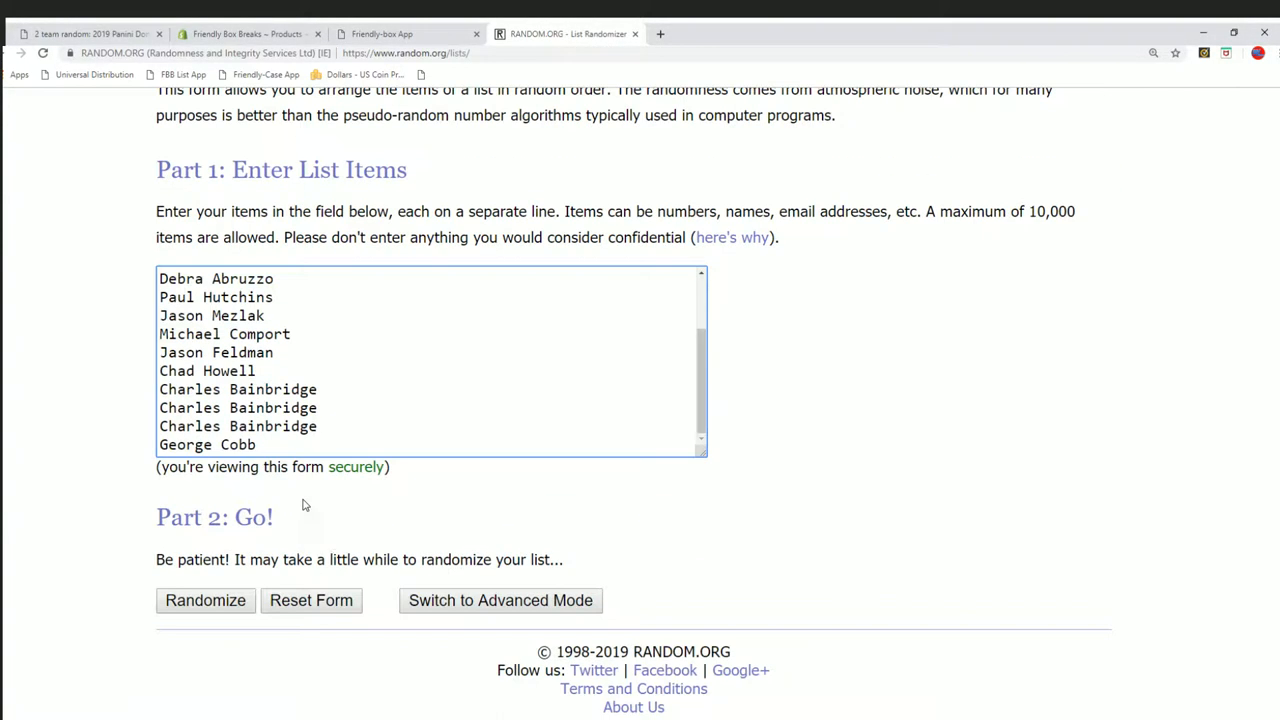
scroll(down, 3)
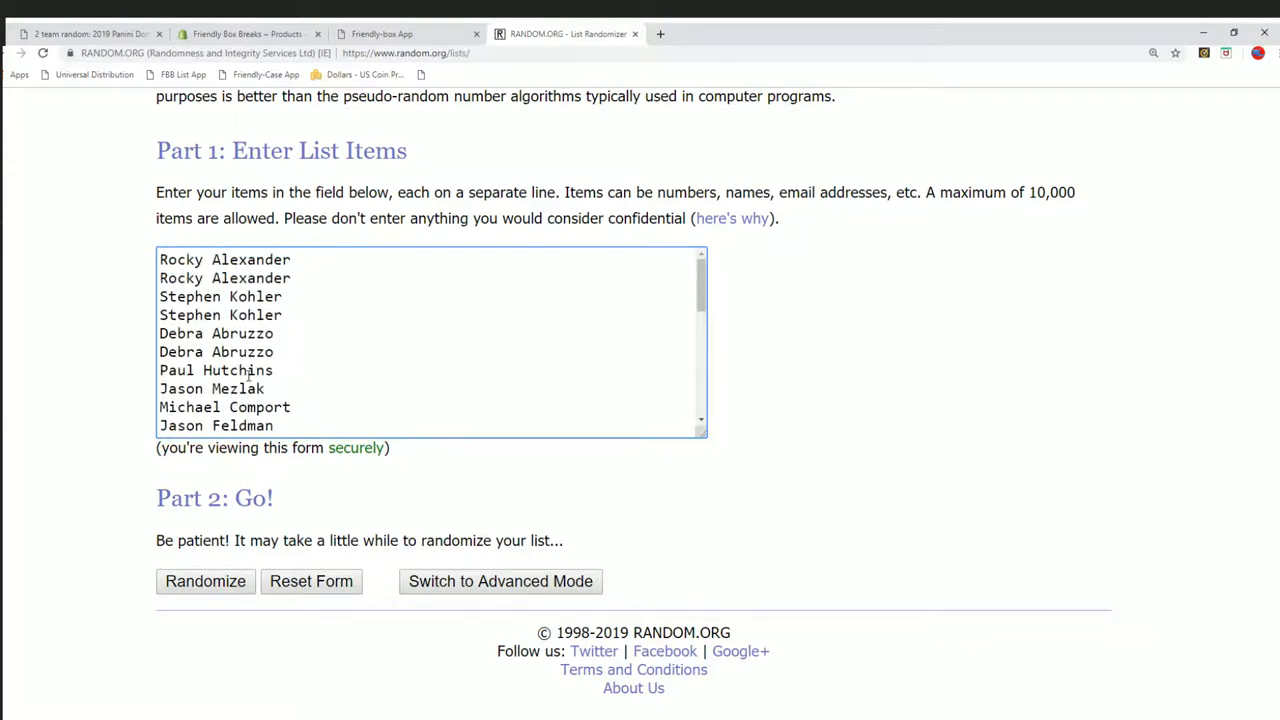
click(204, 580)
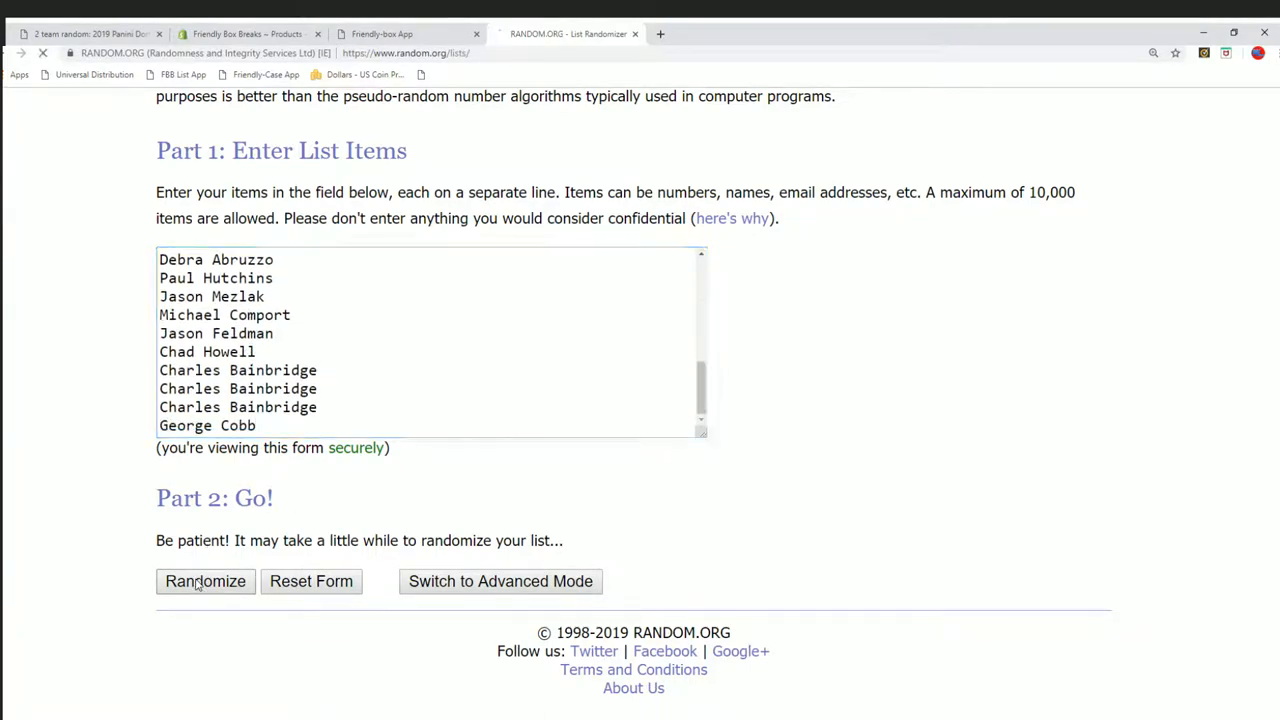
- Randomize the 30 participant names repeatedly until the list has been shuffled seven times
click(204, 580)
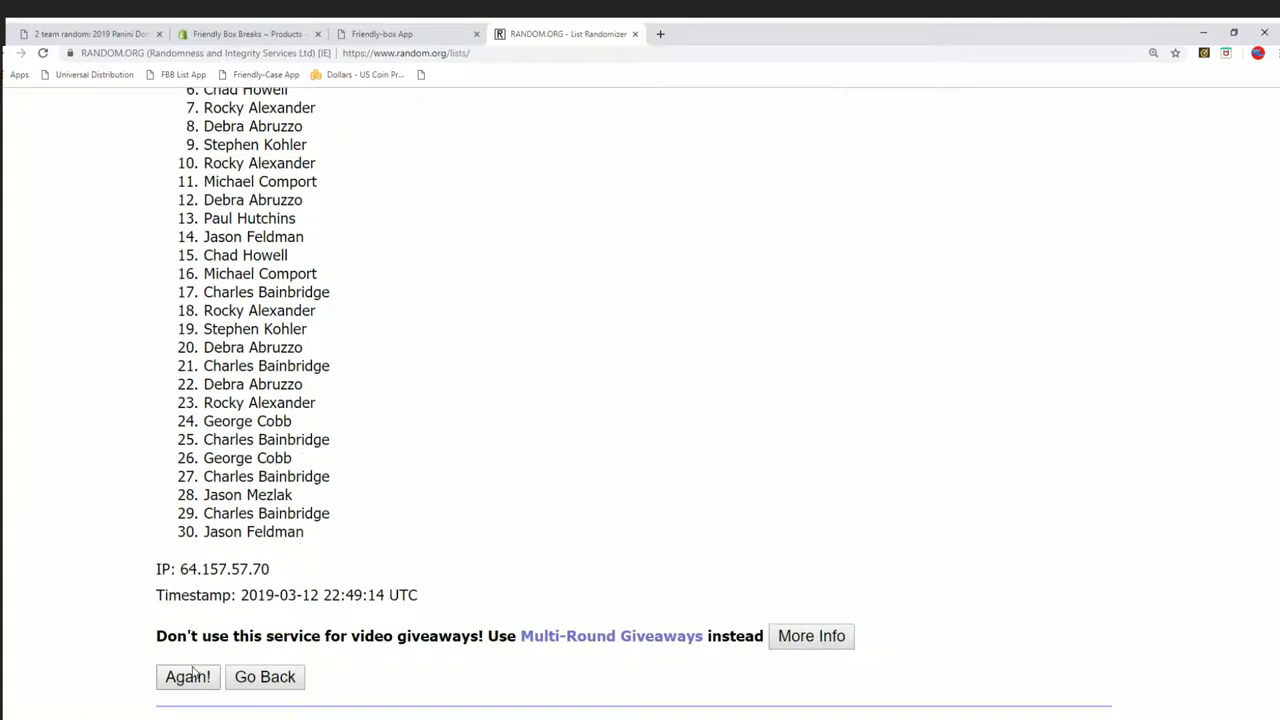
click(188, 676)
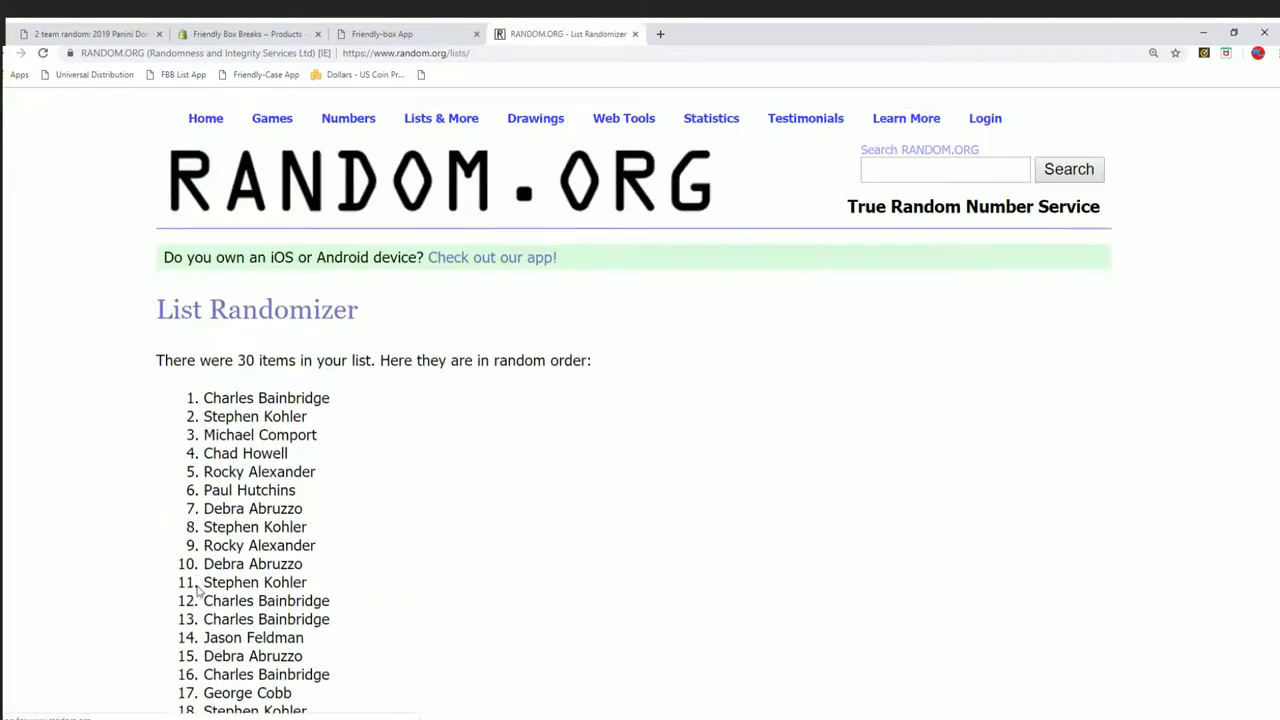
scroll(down, 3)
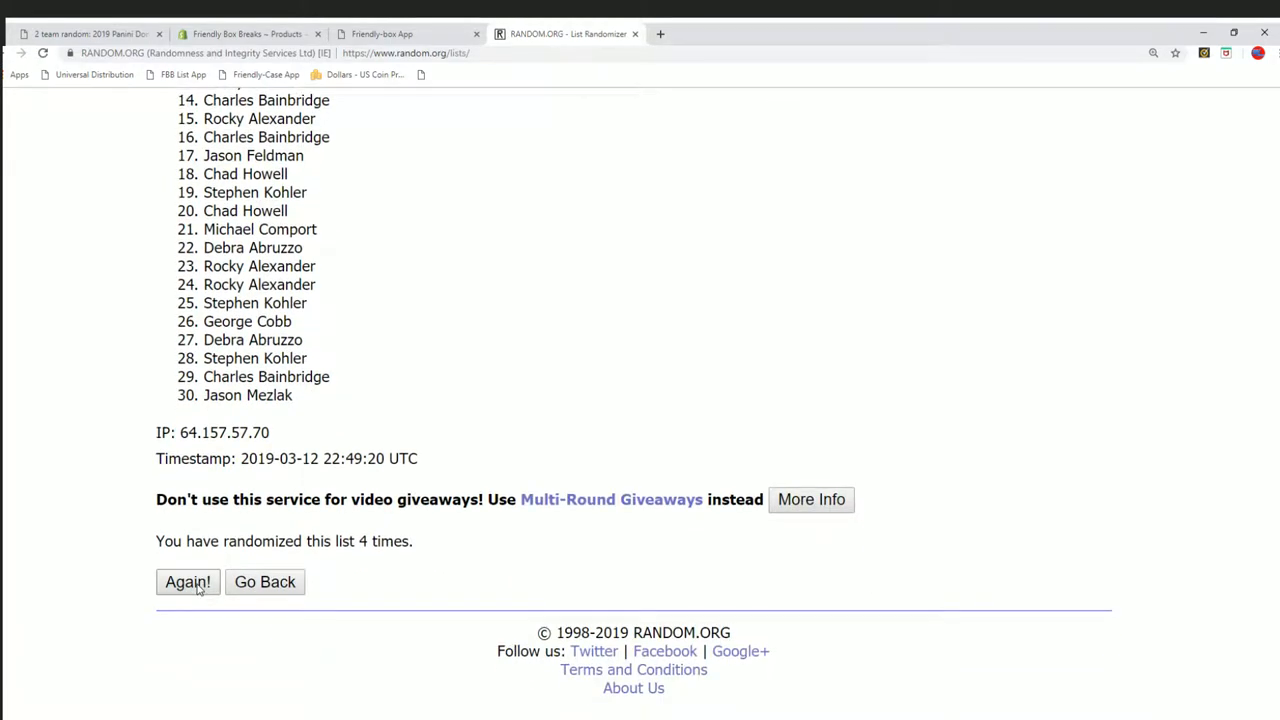
click(188, 580)
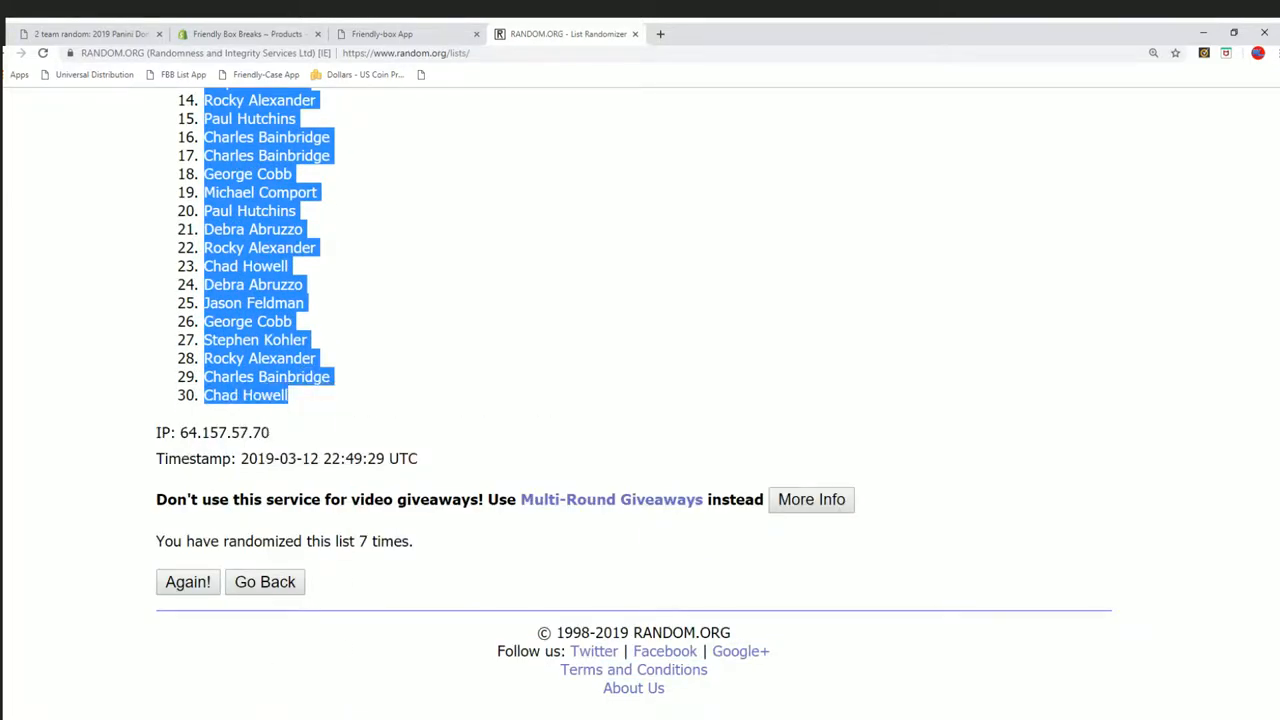
- Paste the copied list into the OWNERS column via Paste Special as plain Text
right_click(280, 242)
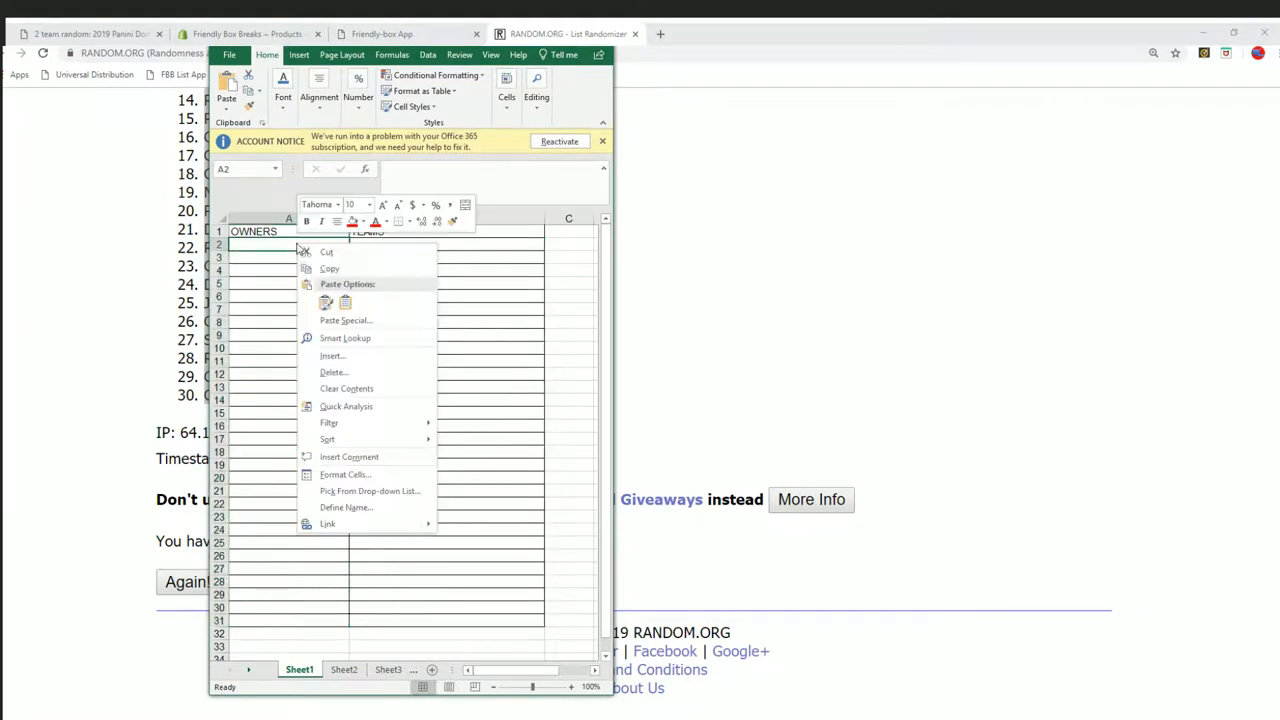
click(344, 320)
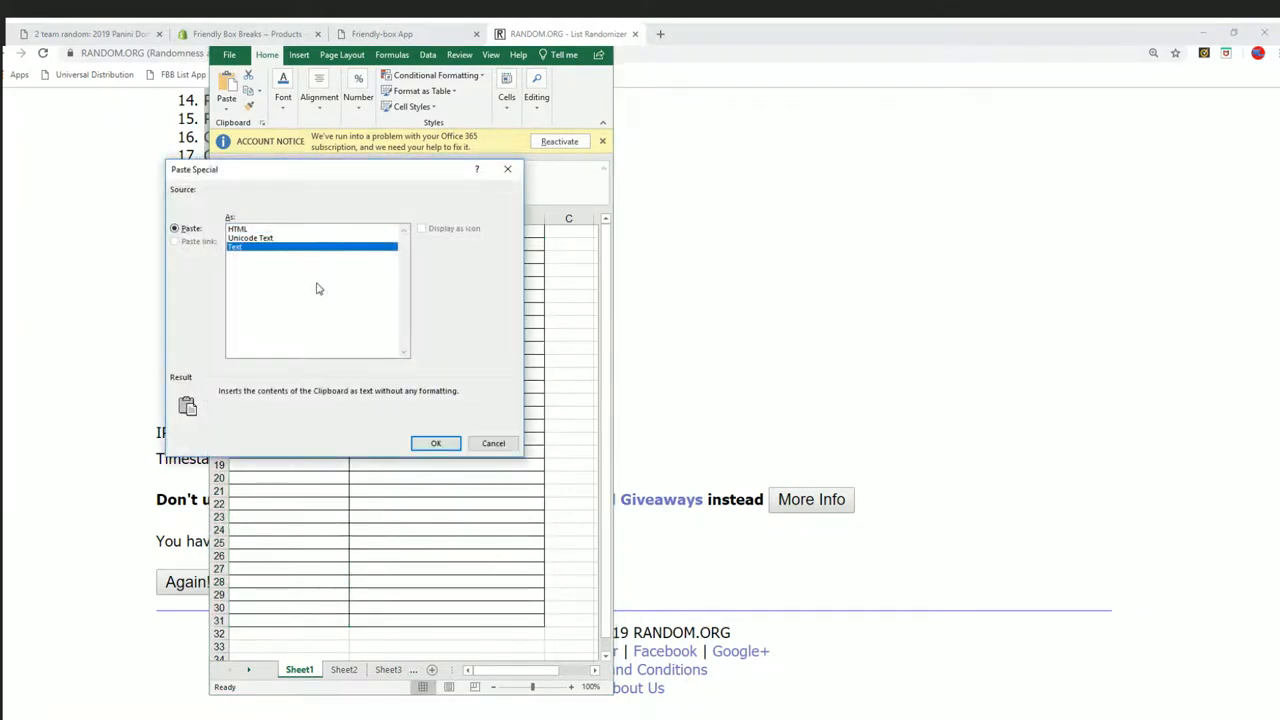
click(436, 444)
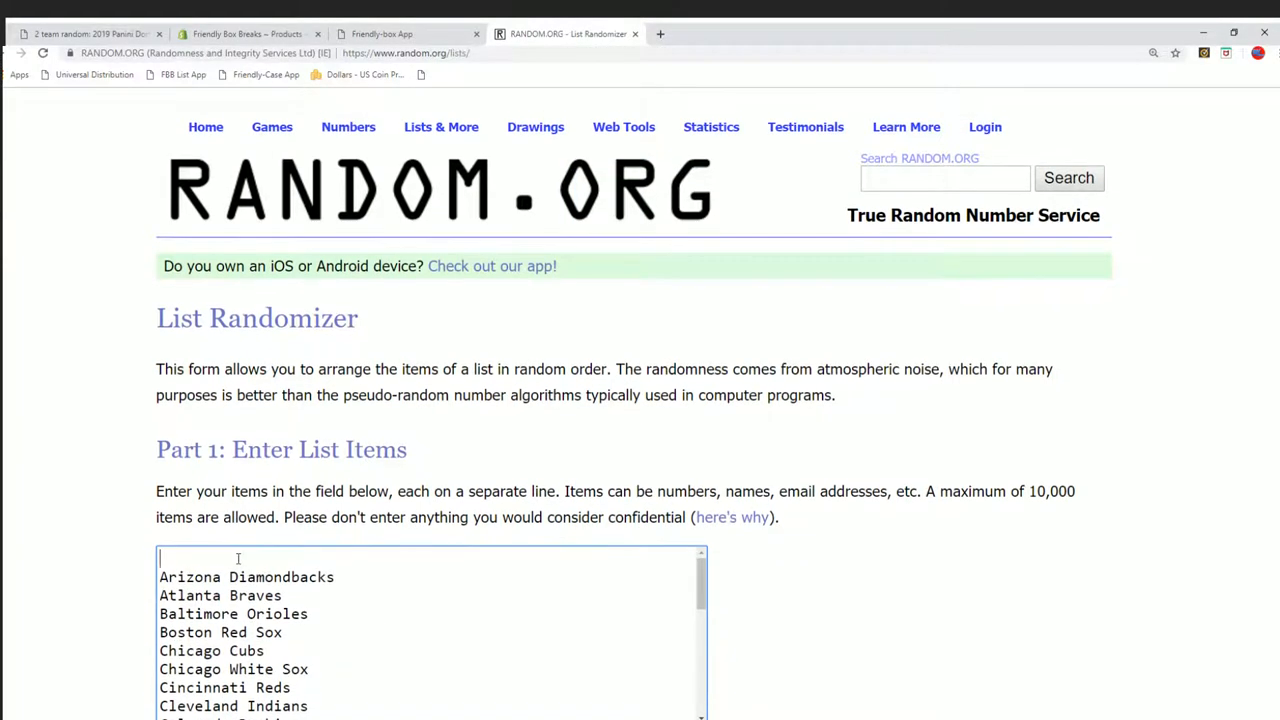
- Randomize the 30 baseball team names seven times, ending ordered St. Louis Cardinals to Minnesota Twins
scroll(down, 3)
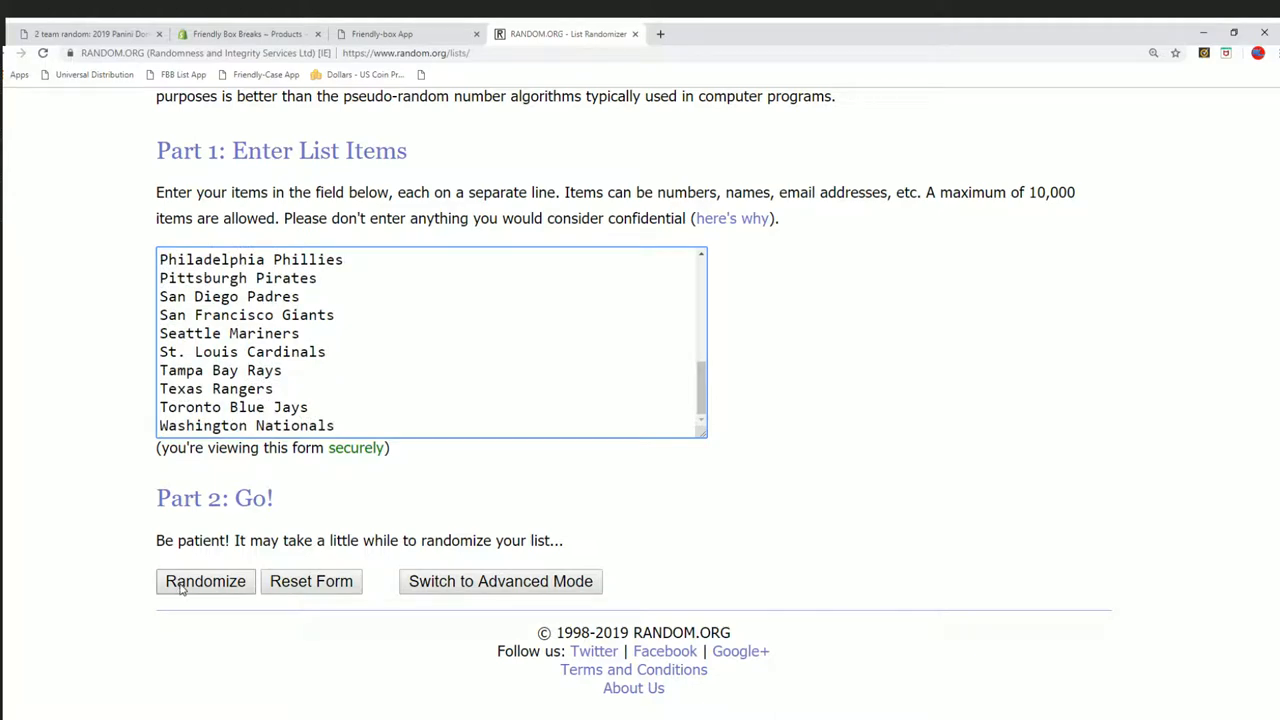
click(204, 580)
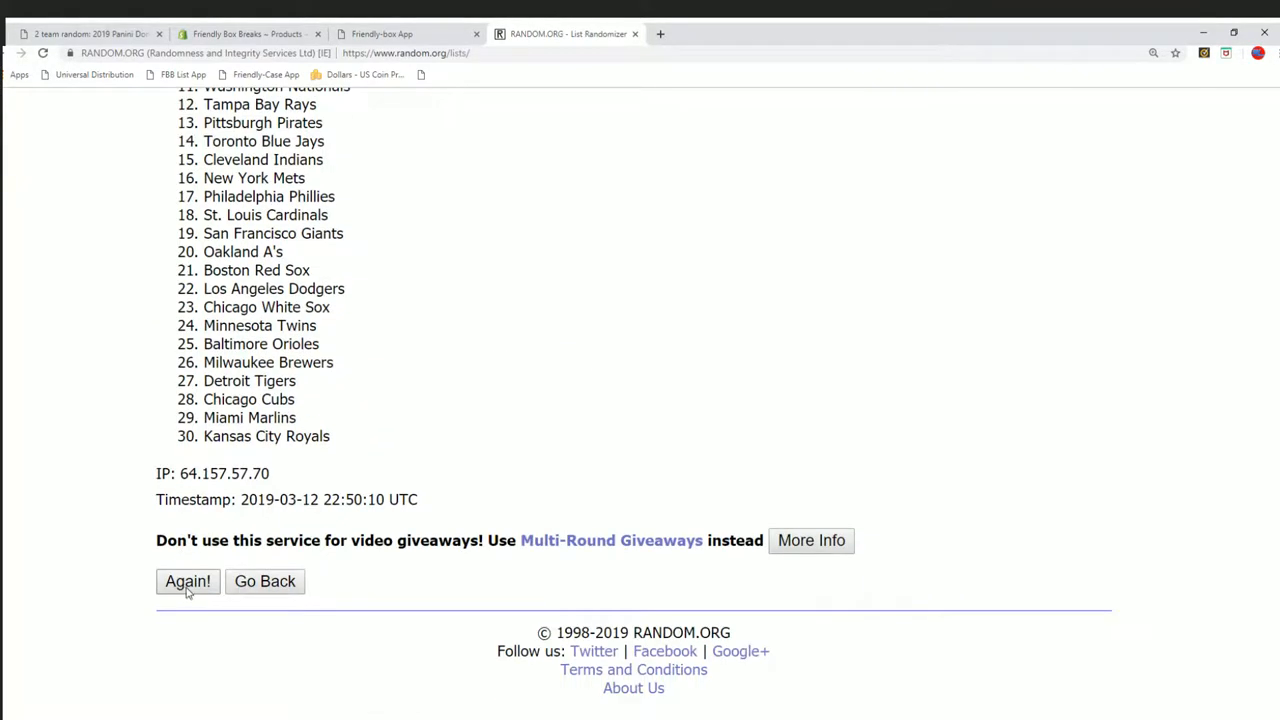
click(188, 580)
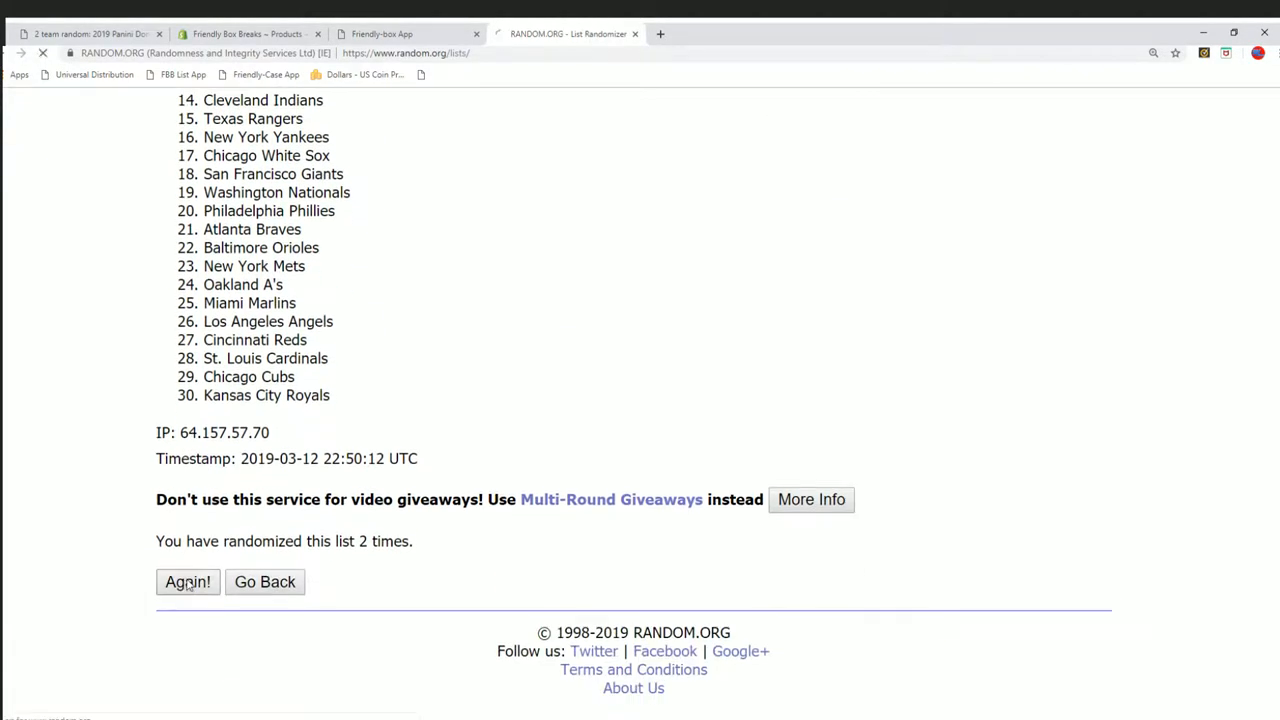
click(188, 580)
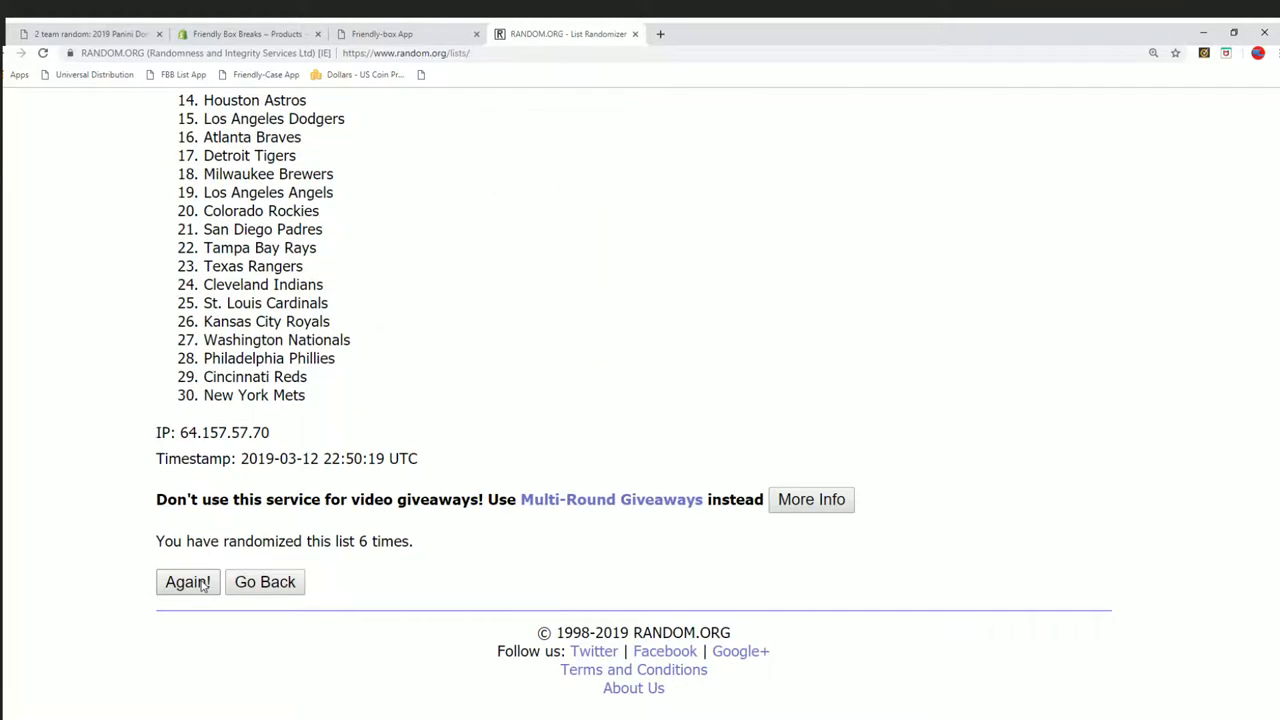
click(188, 582)
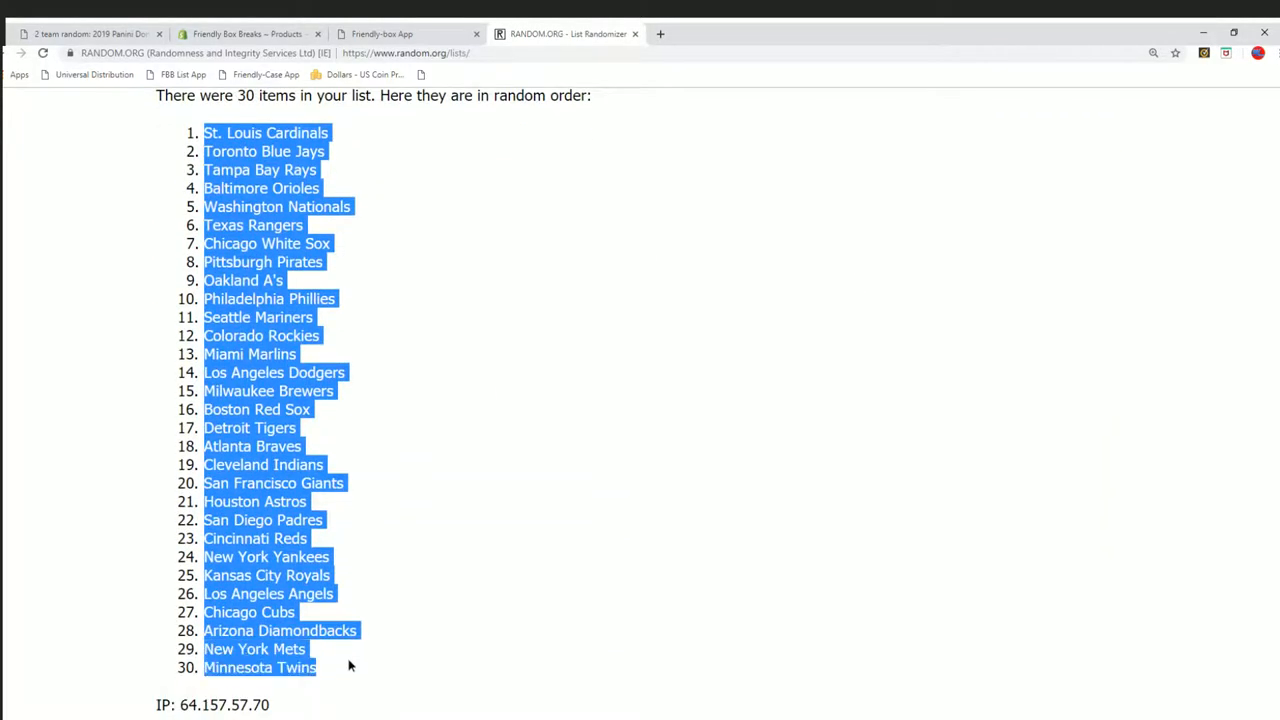
mouse_move(286, 704)
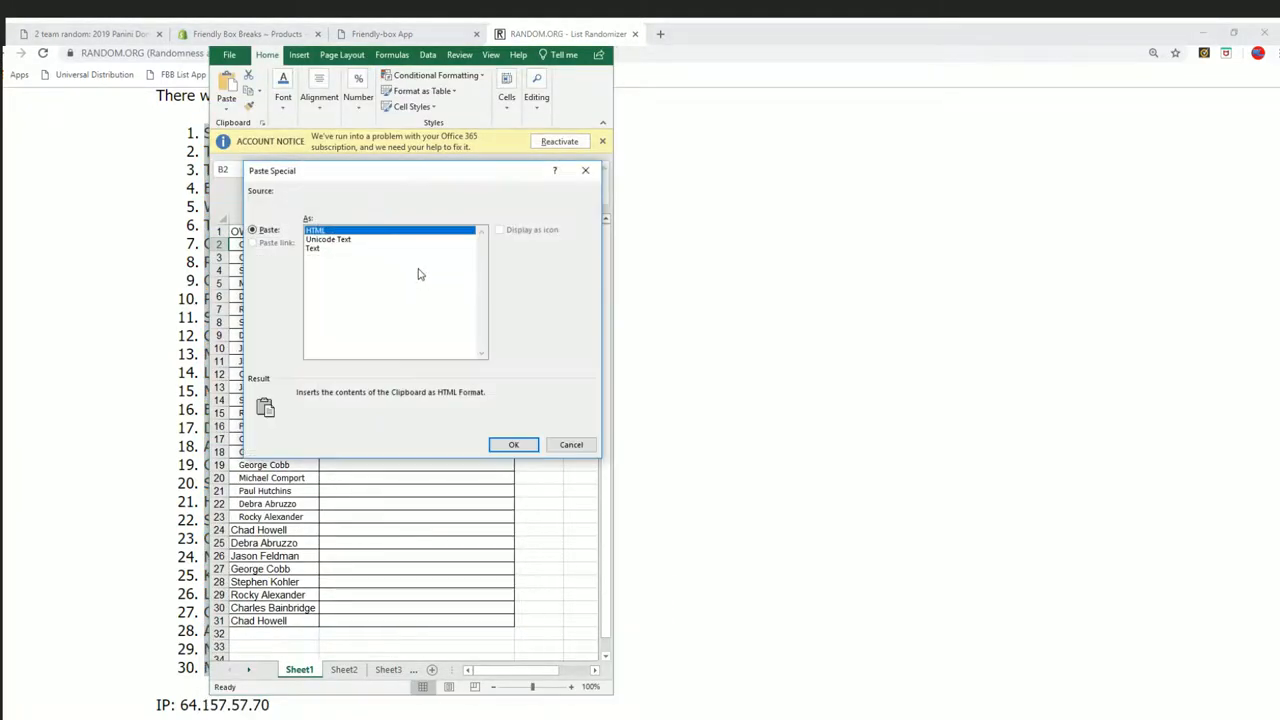
- Paste the final randomized team order into Excel beside the participant names via Paste Special
click(512, 444)
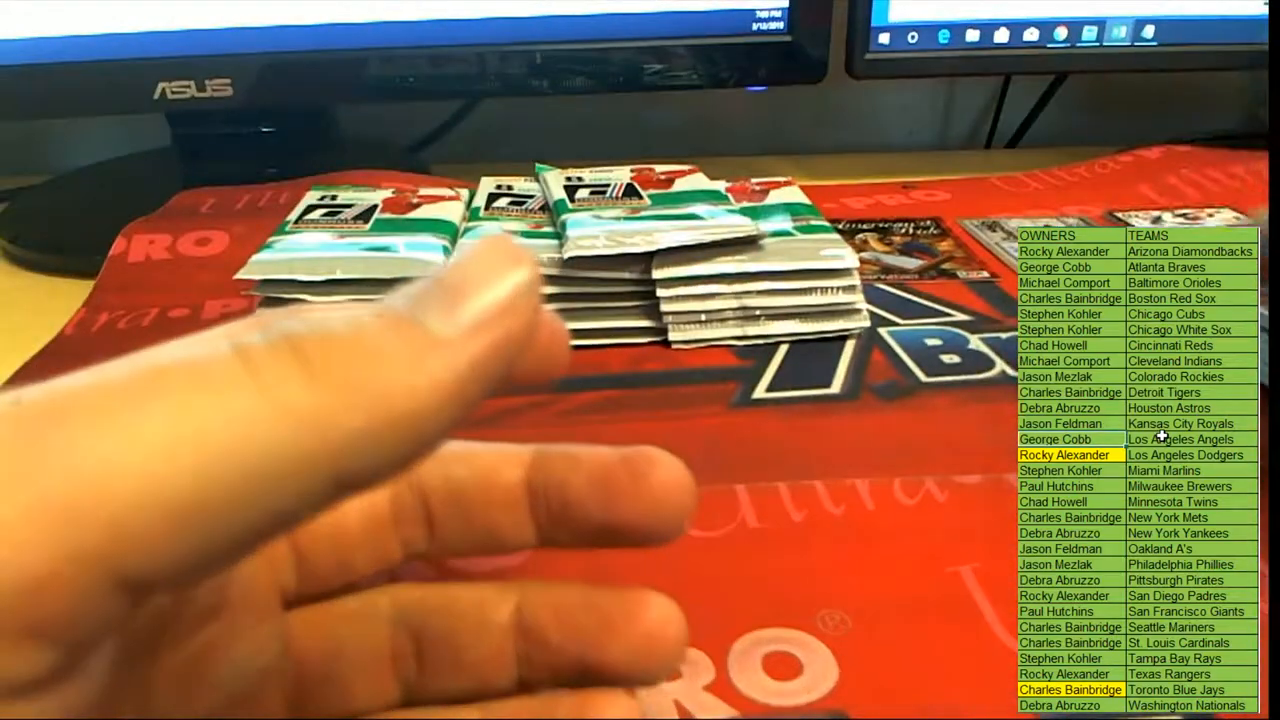
right_click(1160, 440)
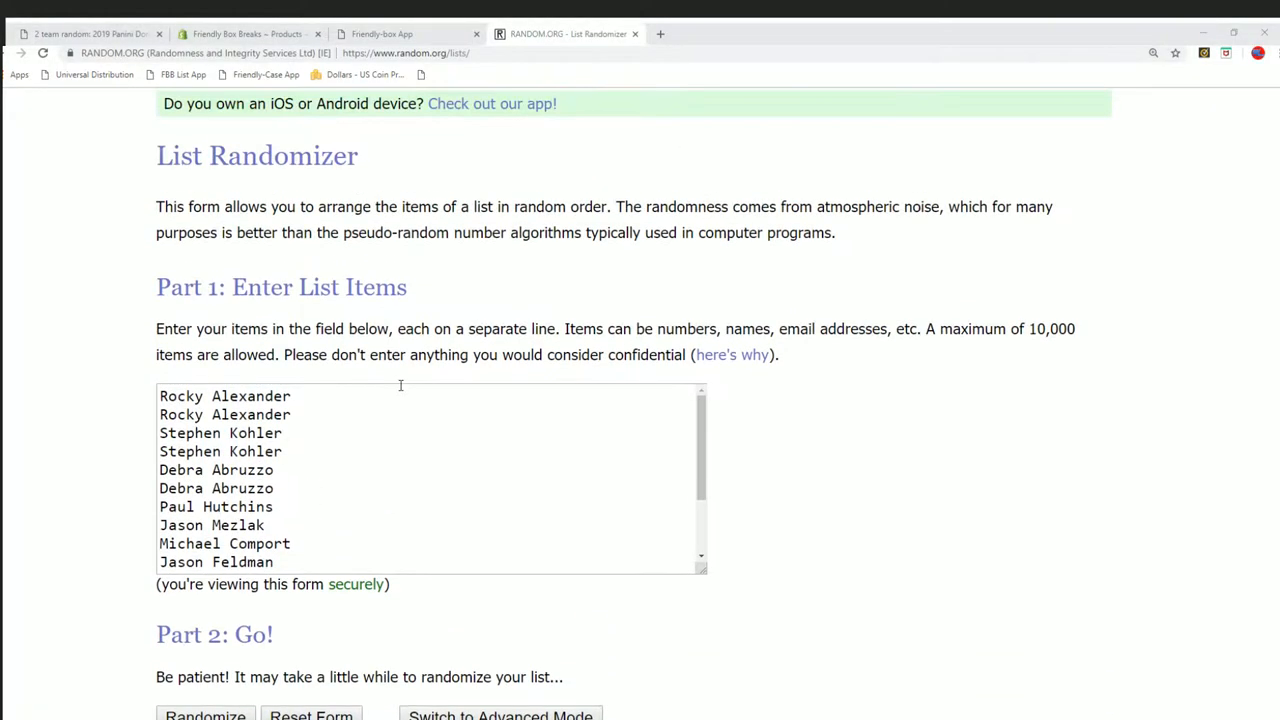
- Scroll down to the entered participant list and the Randomize button
scroll(down, 3)
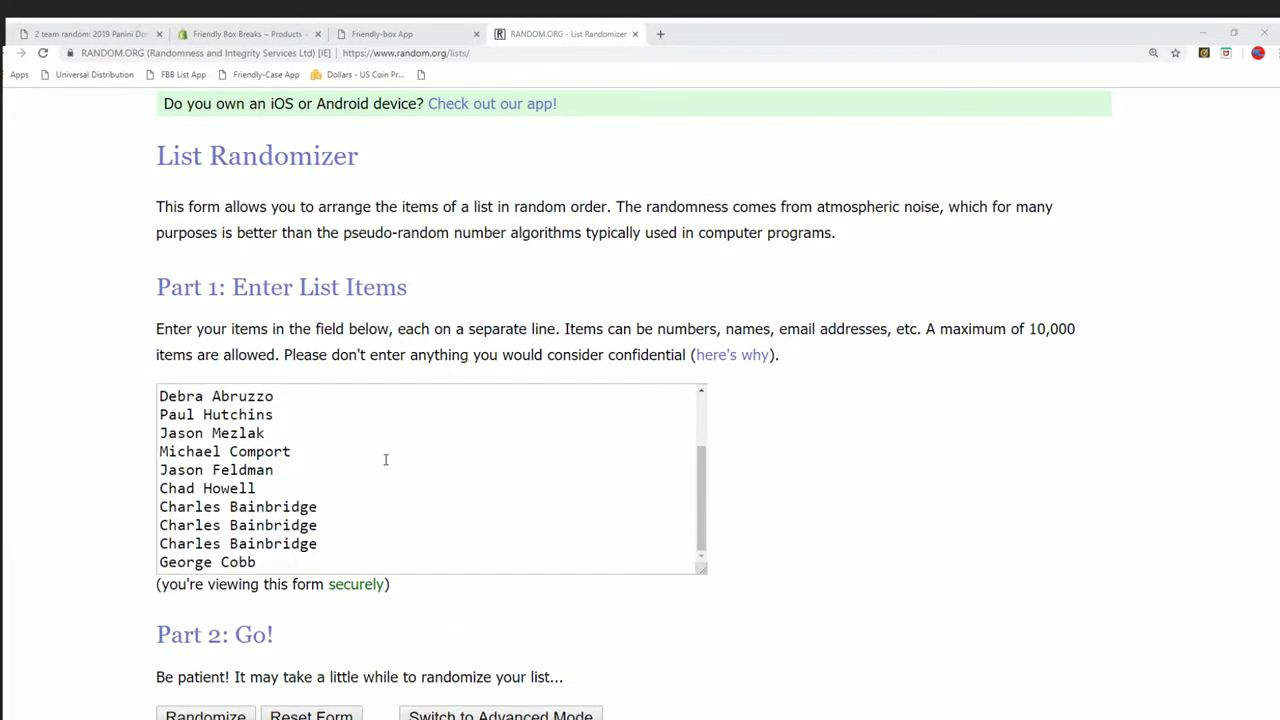
scroll(down, 3)
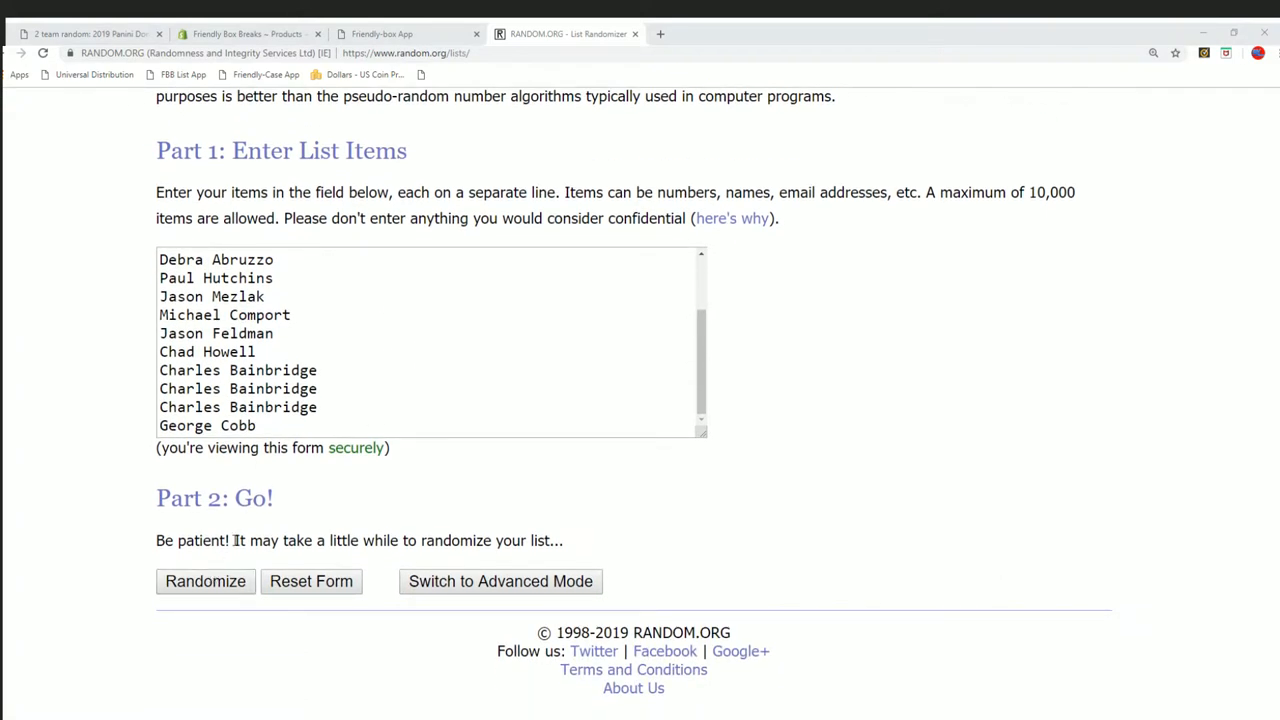
click(204, 580)
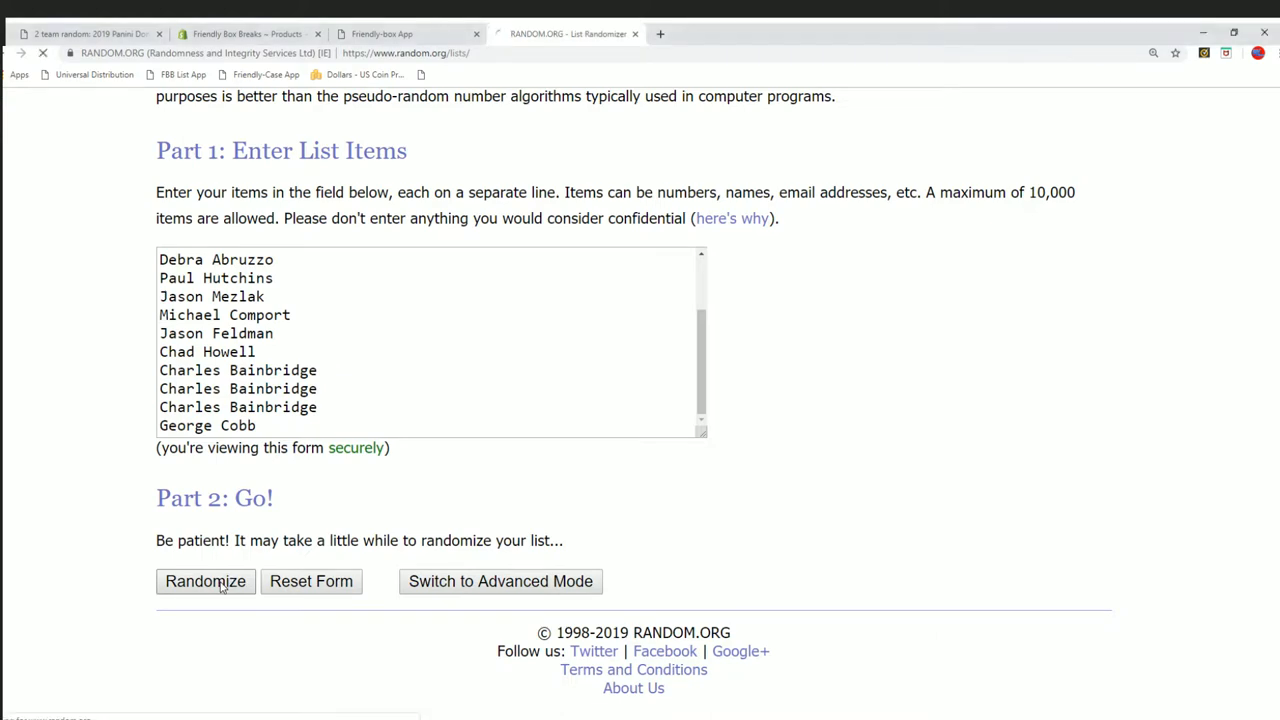
click(204, 580)
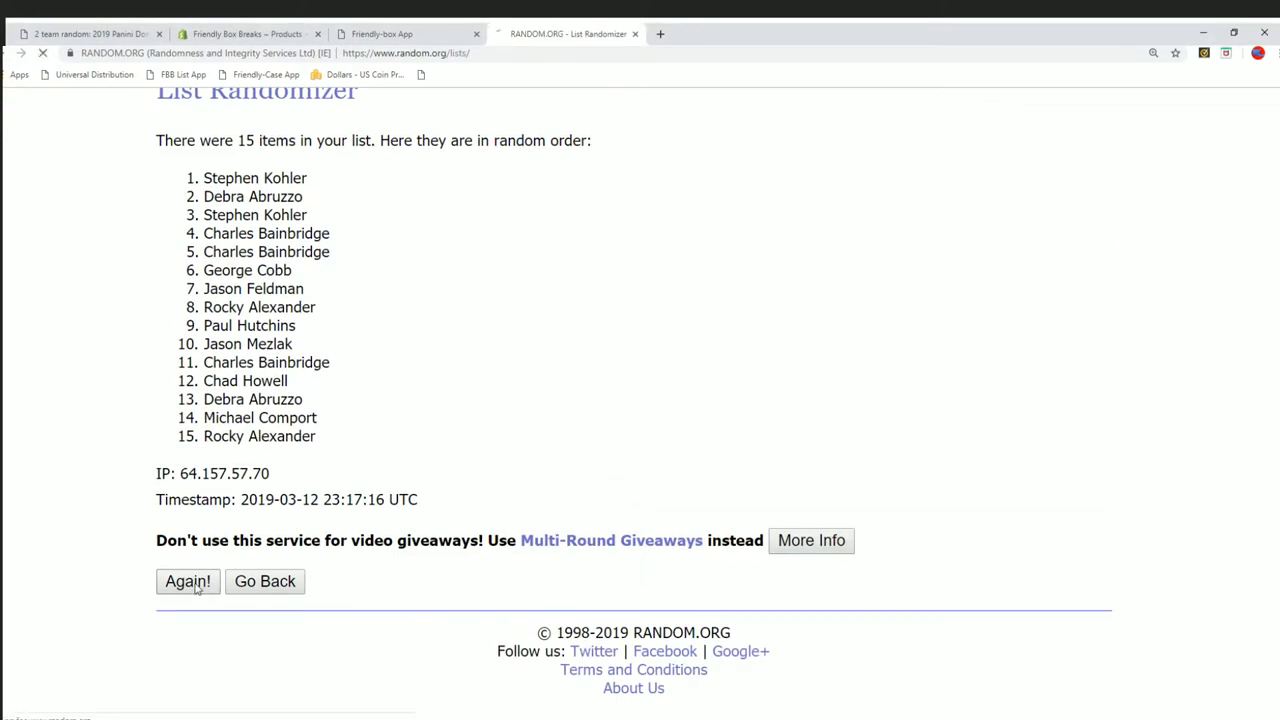
click(188, 580)
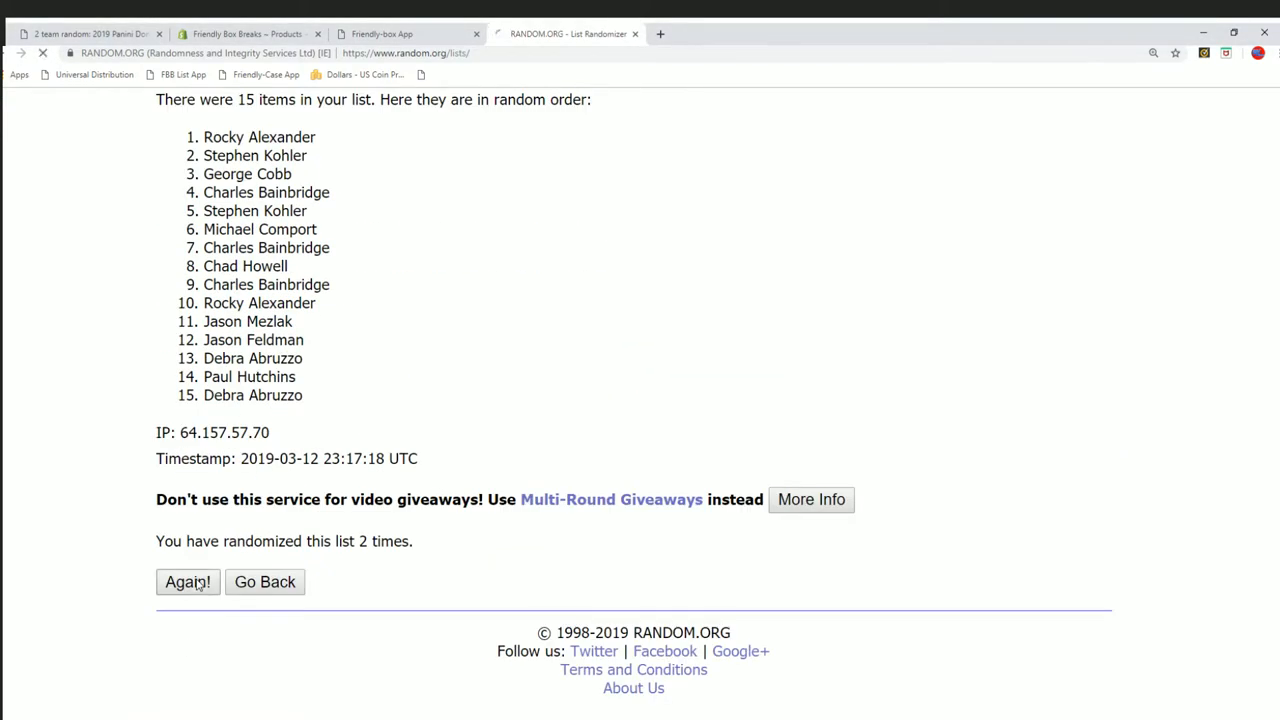
click(188, 582)
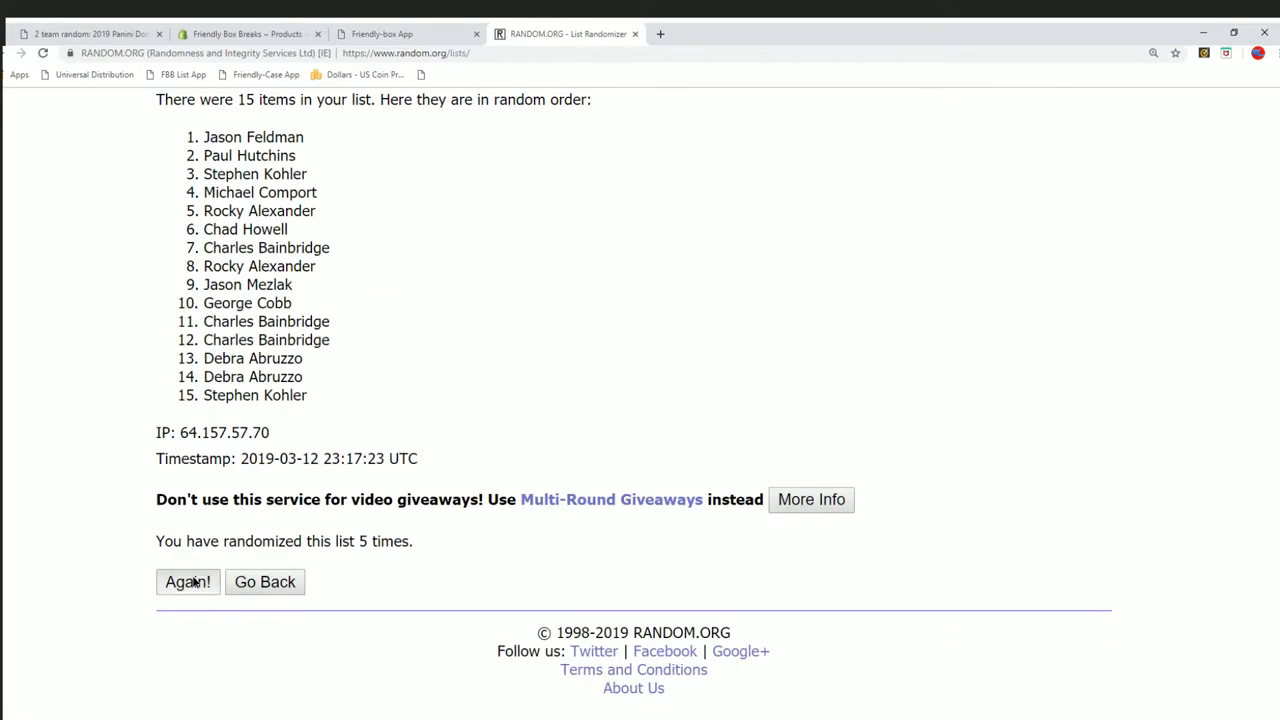
click(188, 580)
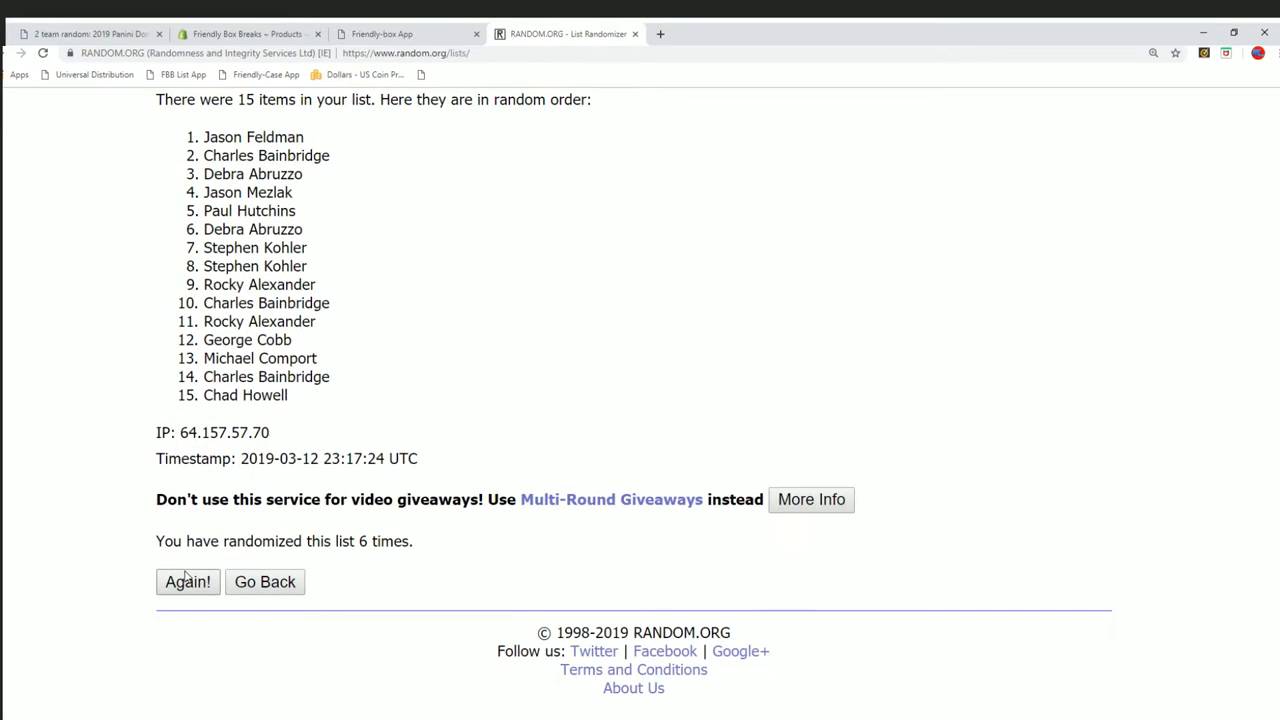
click(188, 580)
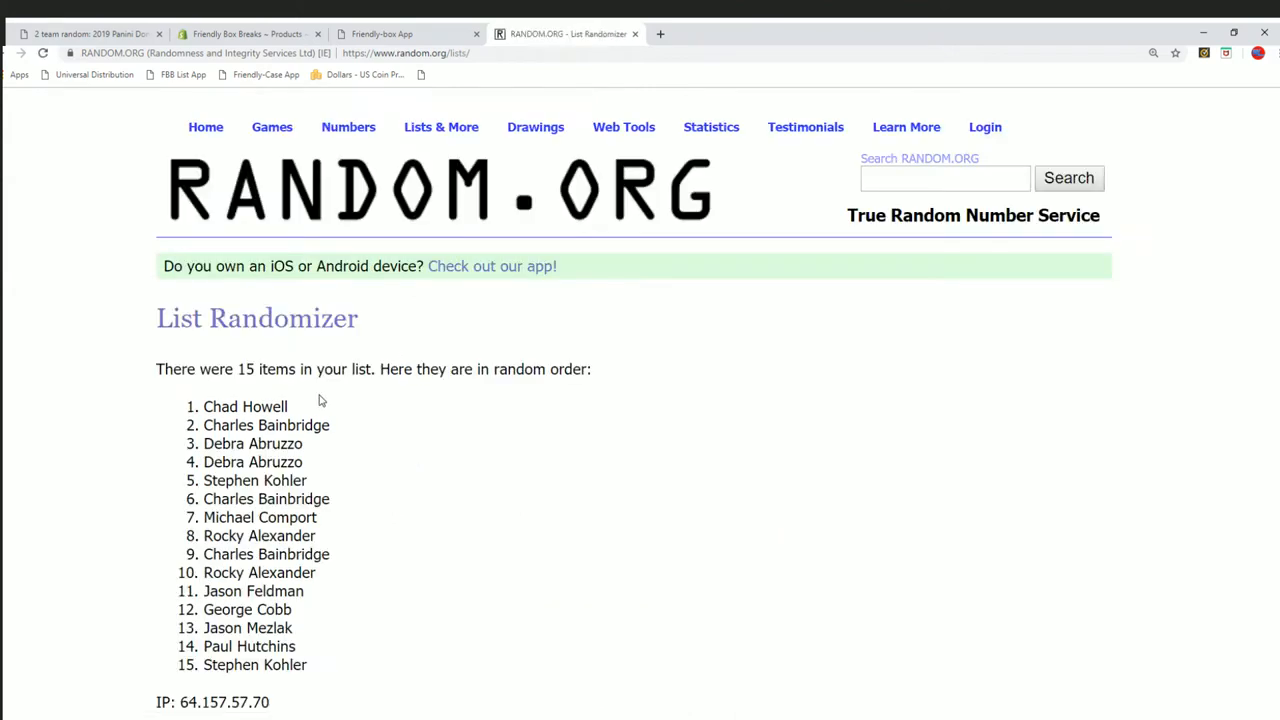